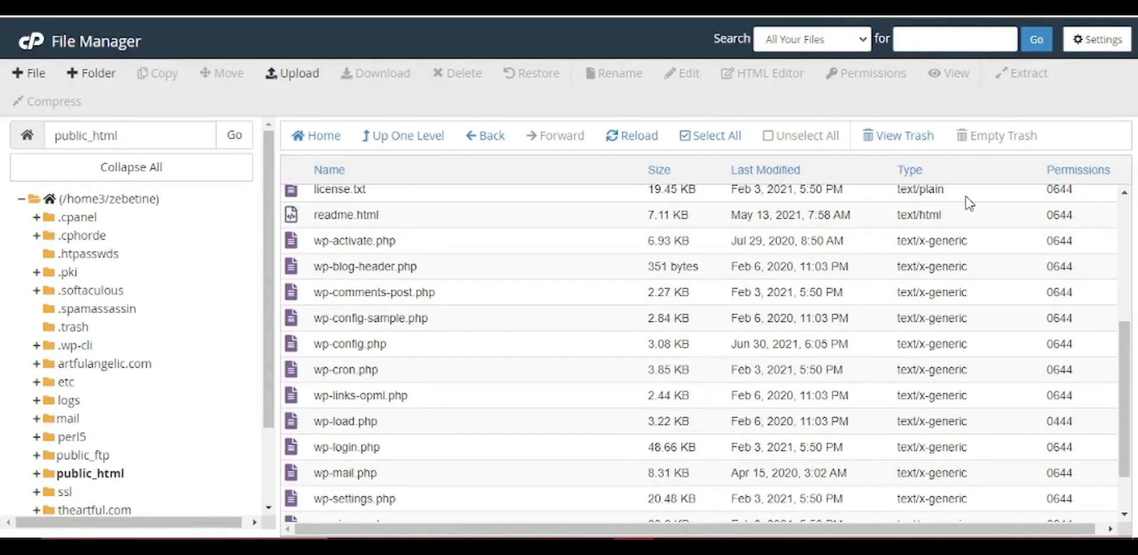
mouse_move(657, 337)
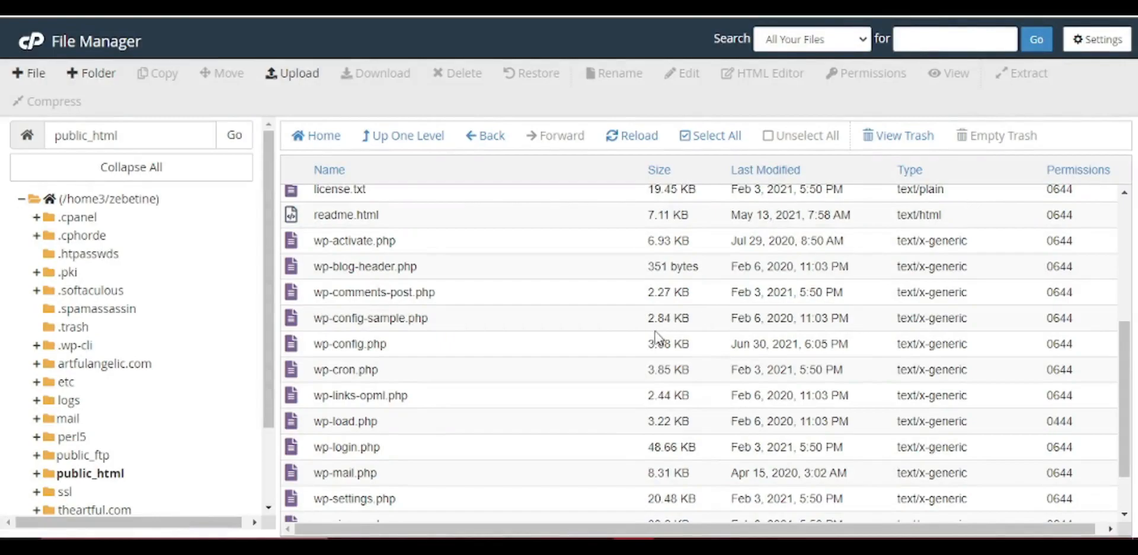
- Add define('WP_ALLOW_REPAIR', true); as the last line of wp-config.php and save it
click(348, 344)
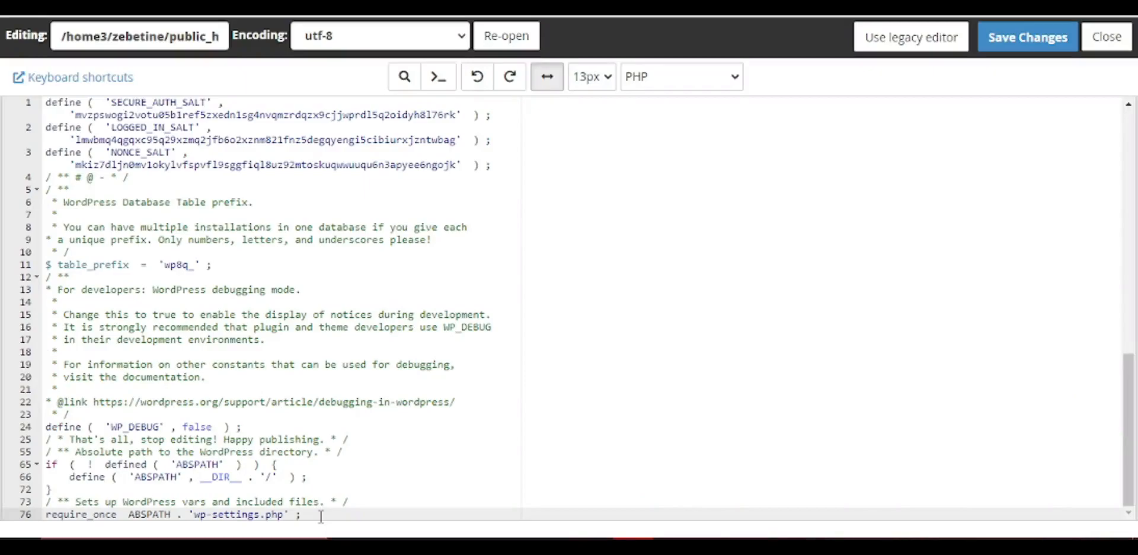
text(defin)
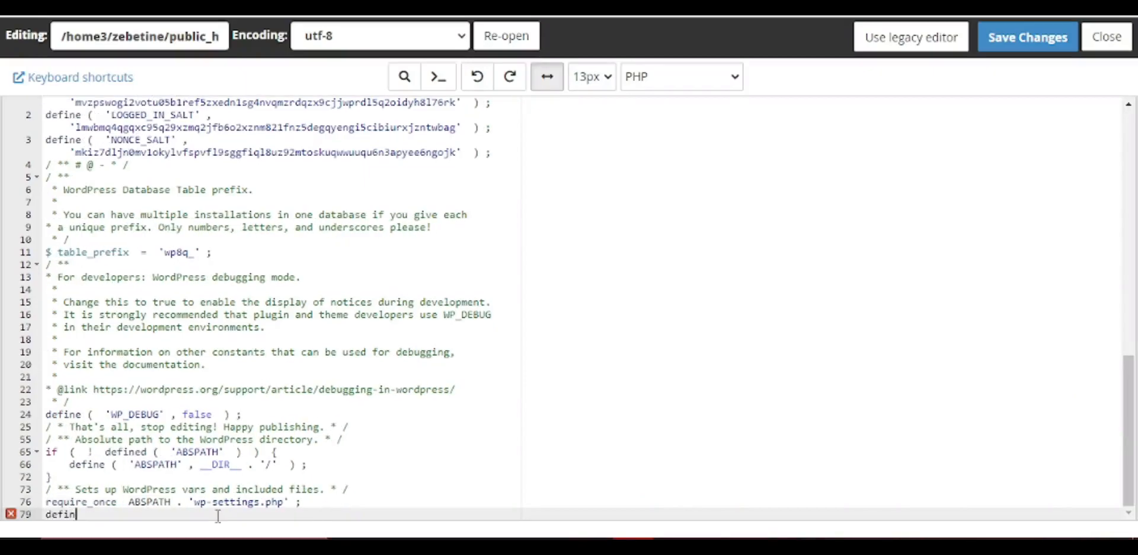
text(('WP_Al'))
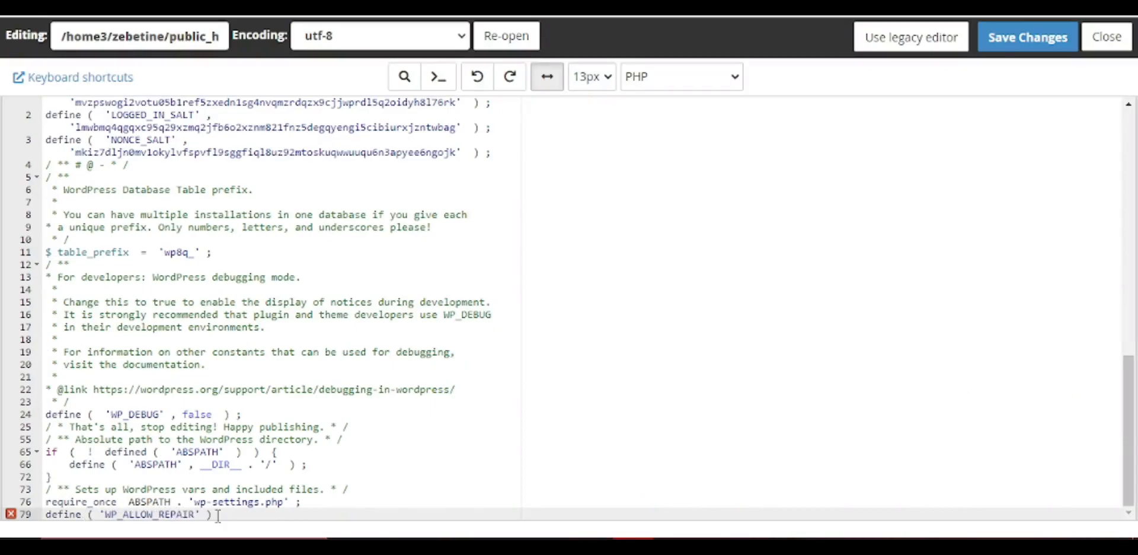
click(1027, 37)
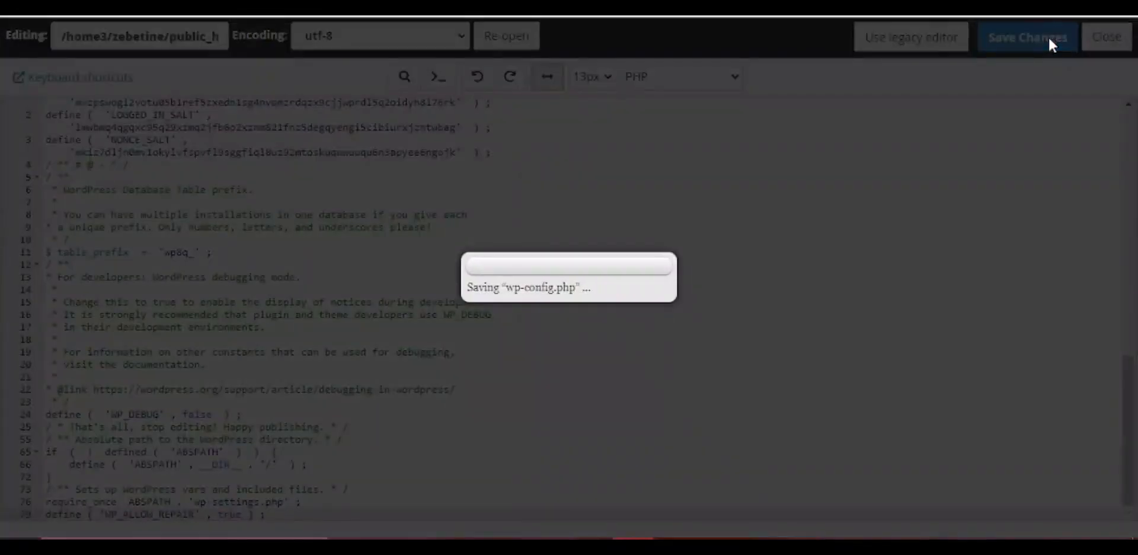
click(1027, 37)
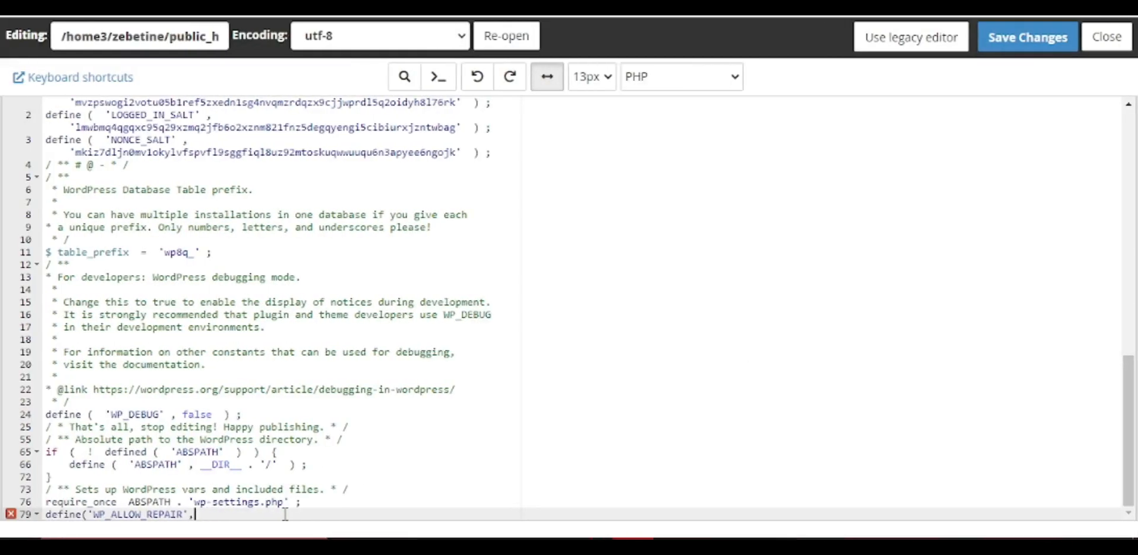
- Undo the WP_ALLOW_REPAIR line so wp-config.php ends at the wp-settings.php require
key(ctrl+z)
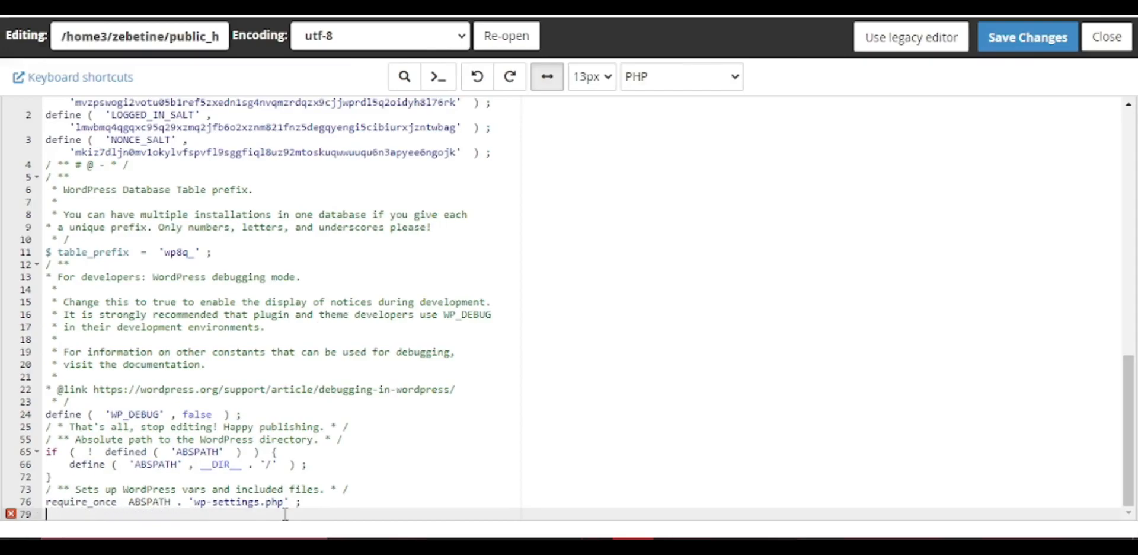
scroll(up, 3)
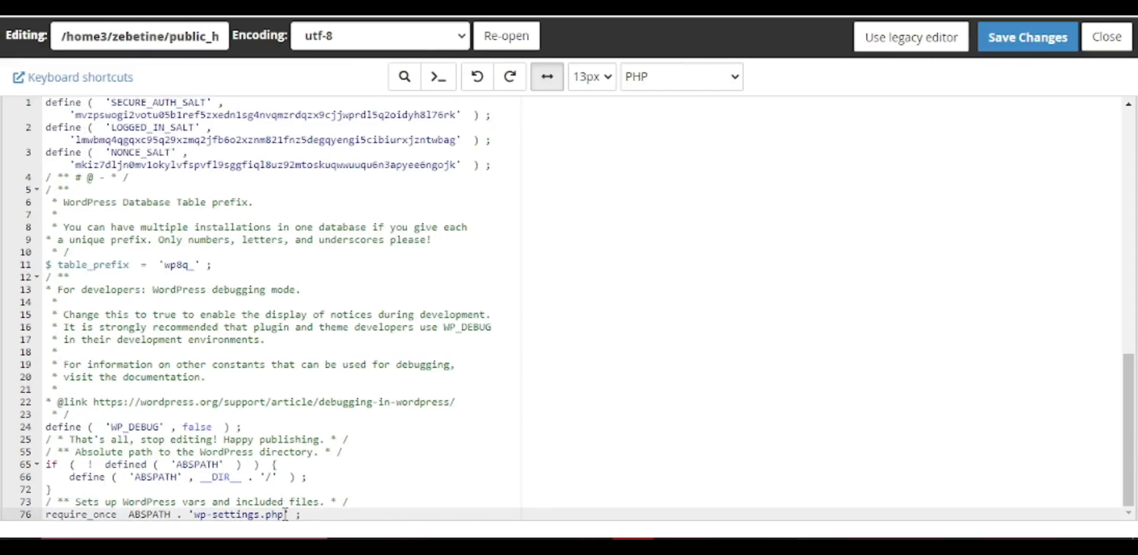
mouse_move(1010, 57)
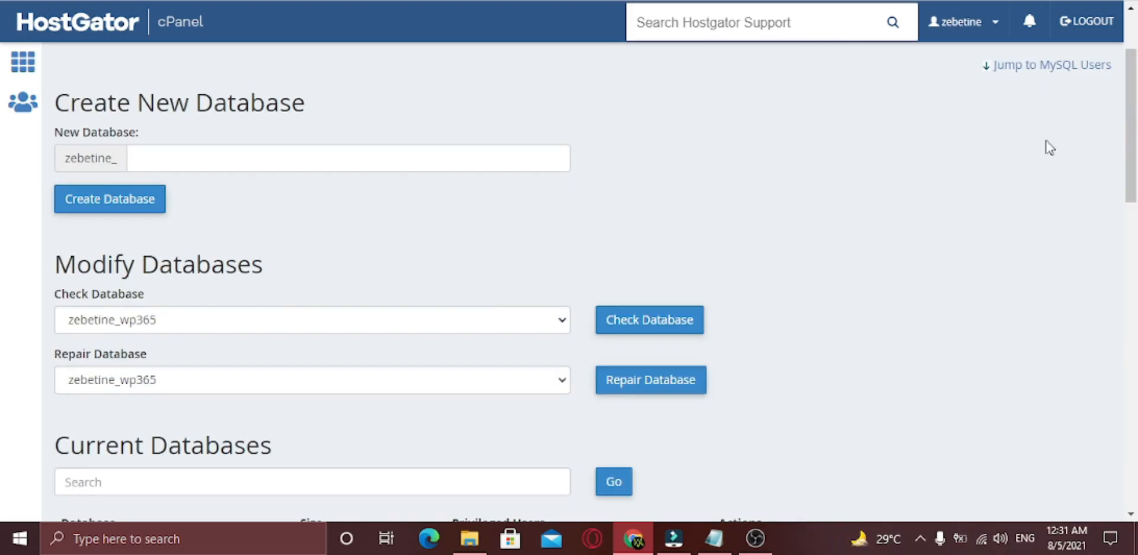
scroll(down, 3)
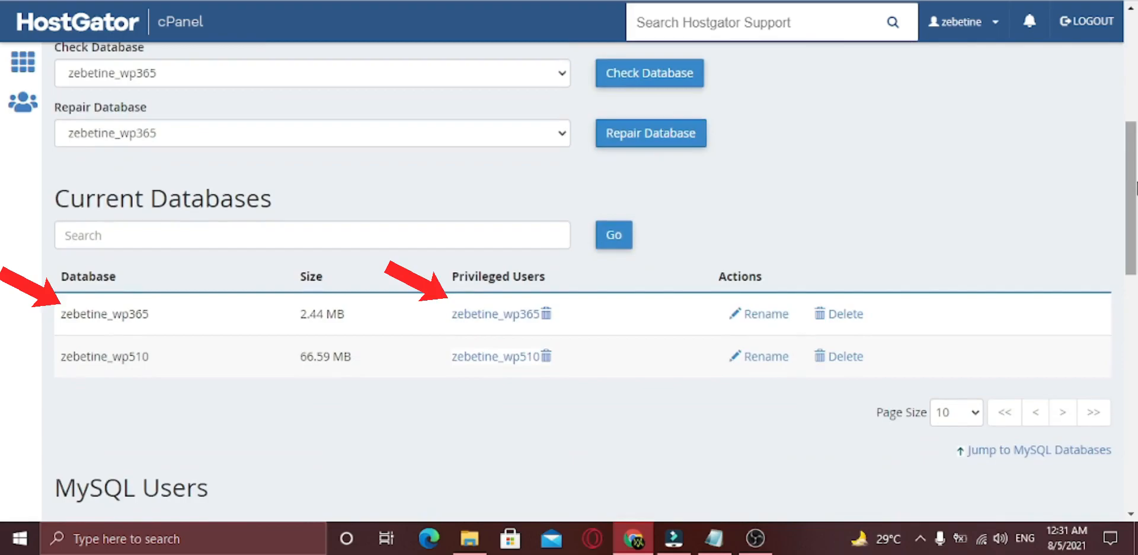
scroll(down, 3)
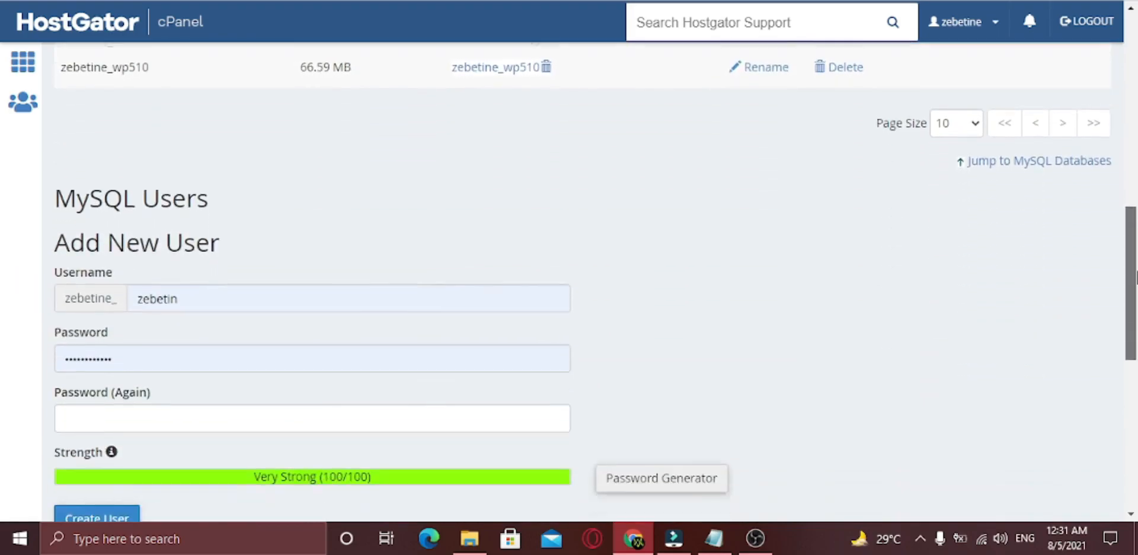